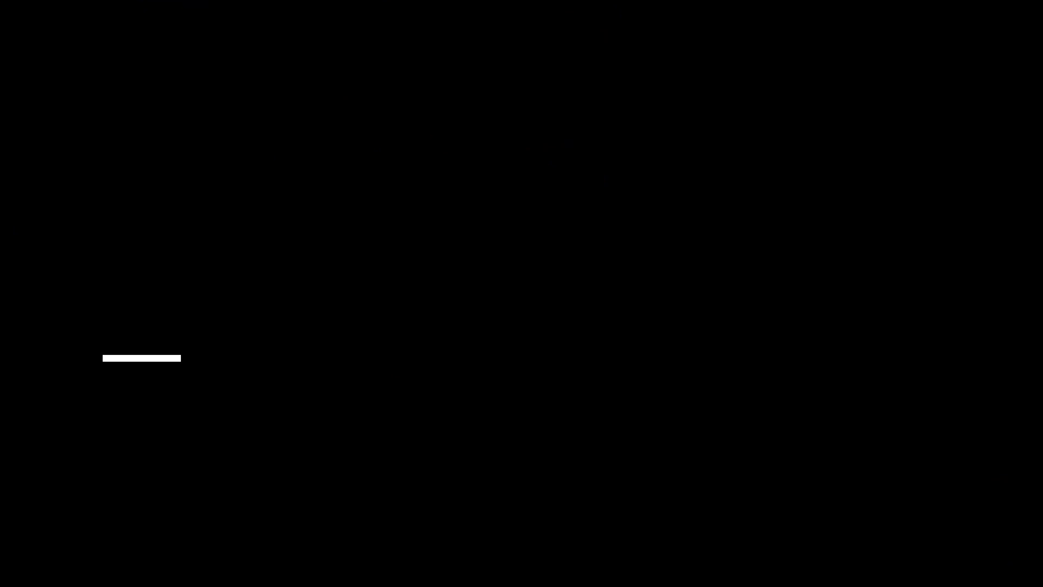
{"action": "type", "text": "@ScienceStud"}
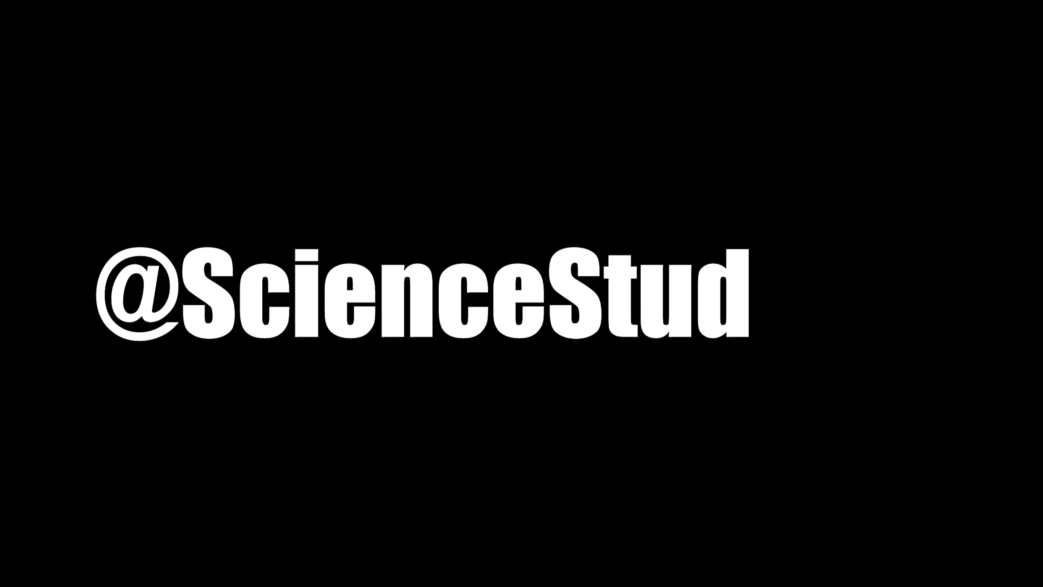